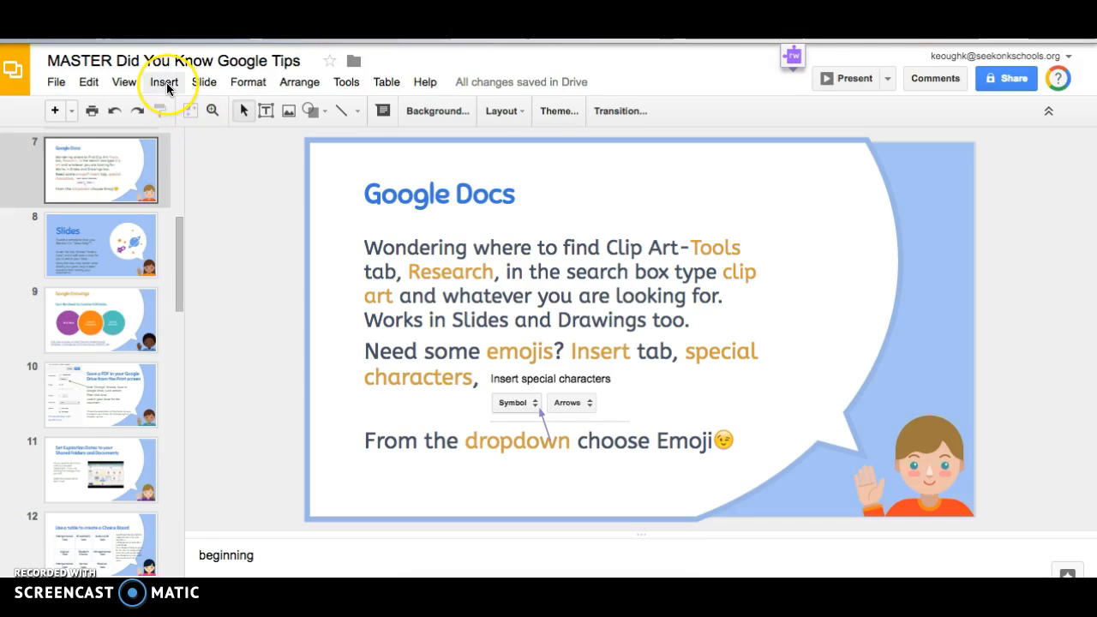
Check the Insert menu for the special characters option.
click(164, 82)
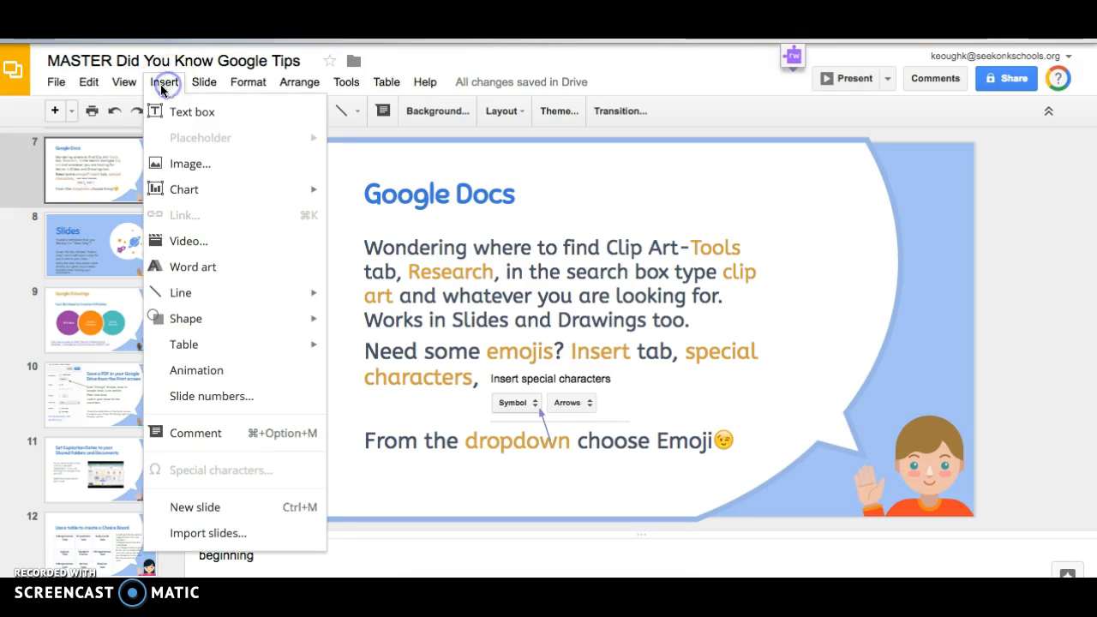
mouse_move(243, 474)
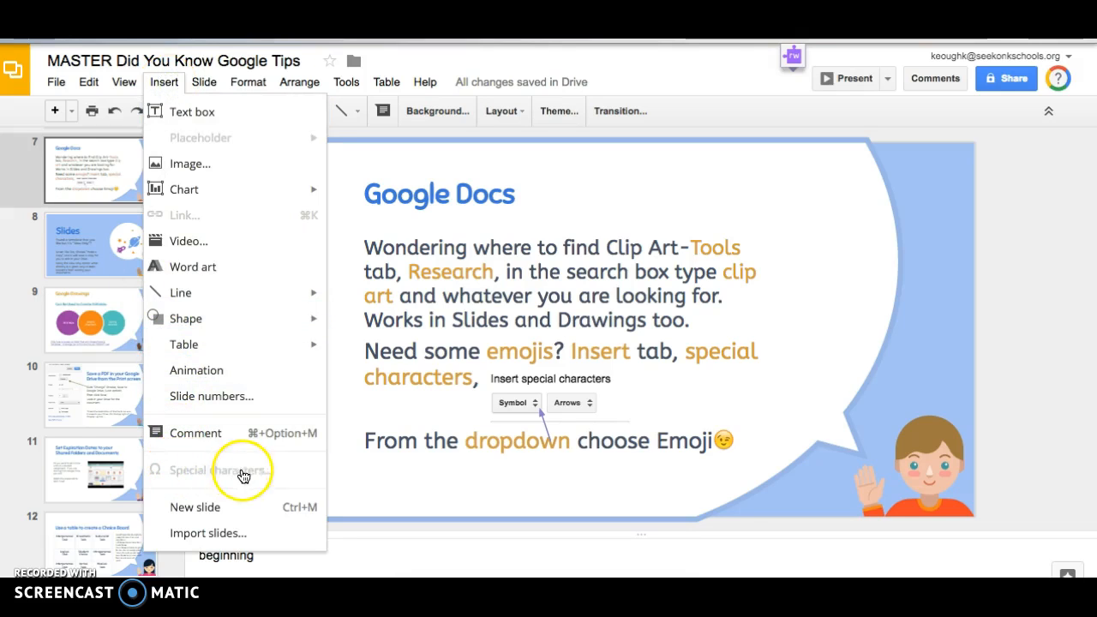
mouse_move(198, 474)
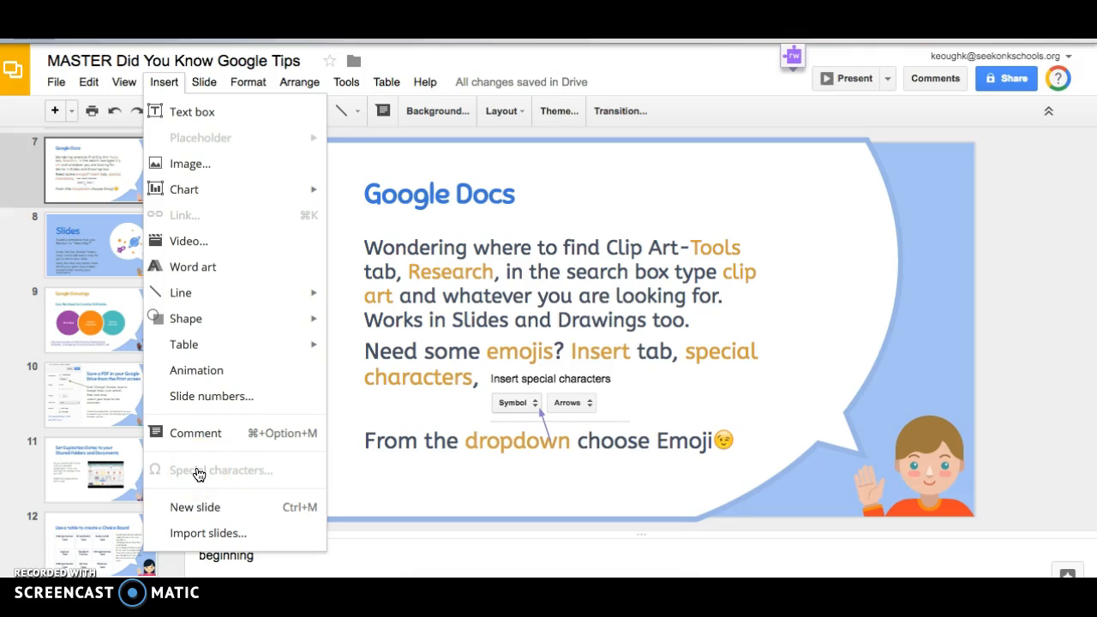
mouse_move(370, 490)
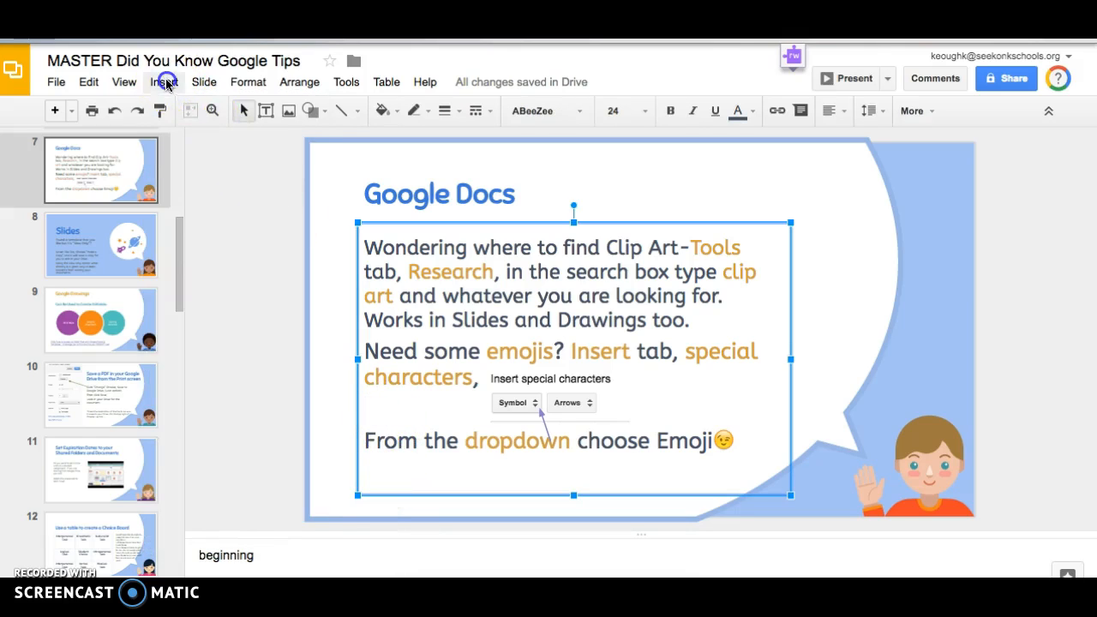
Open Insert > Special characters and switch the picker to Emoji.
click(163, 81)
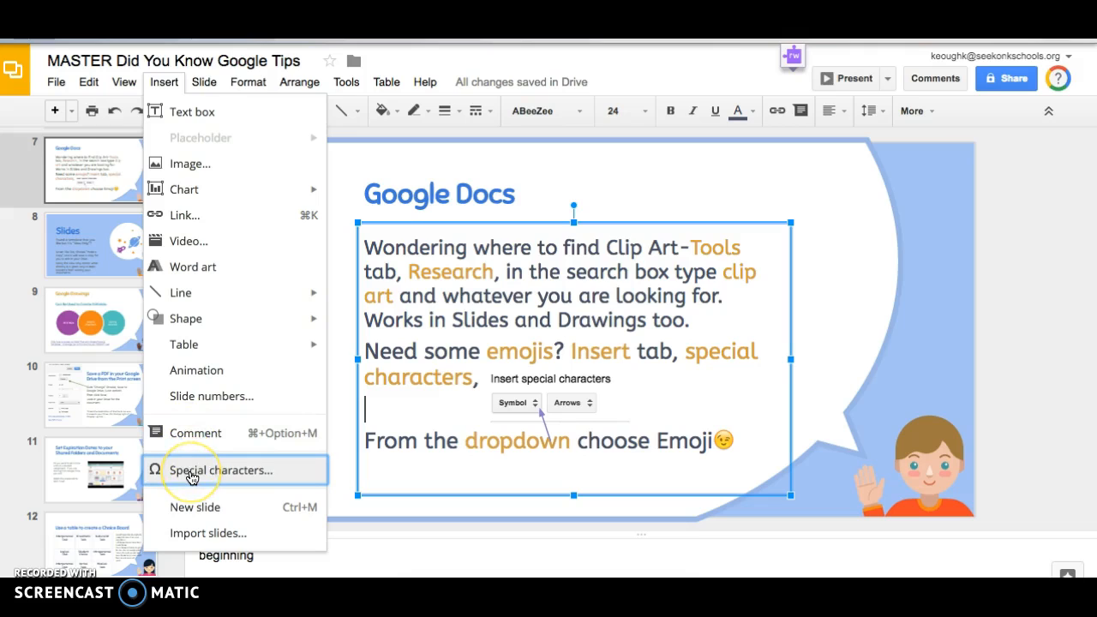
click(222, 470)
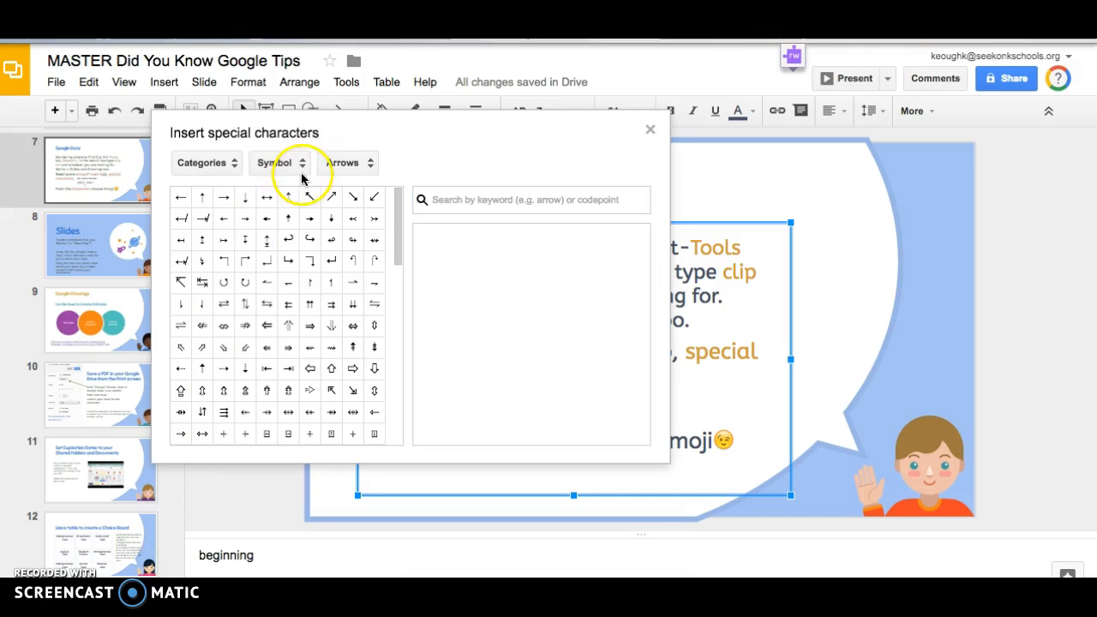
click(278, 162)
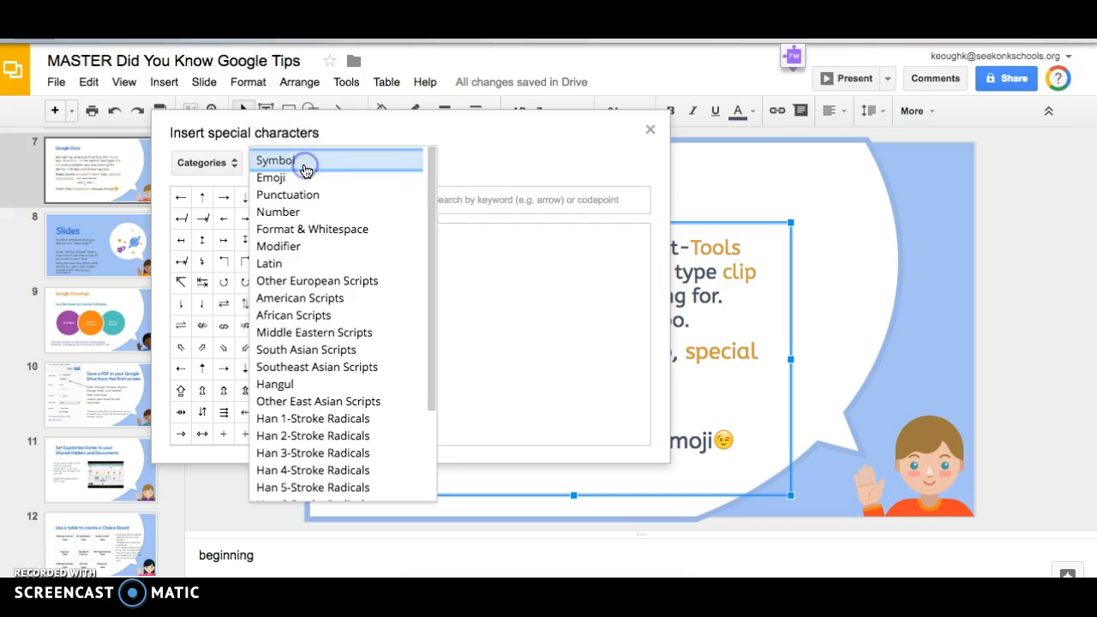
mouse_move(271, 177)
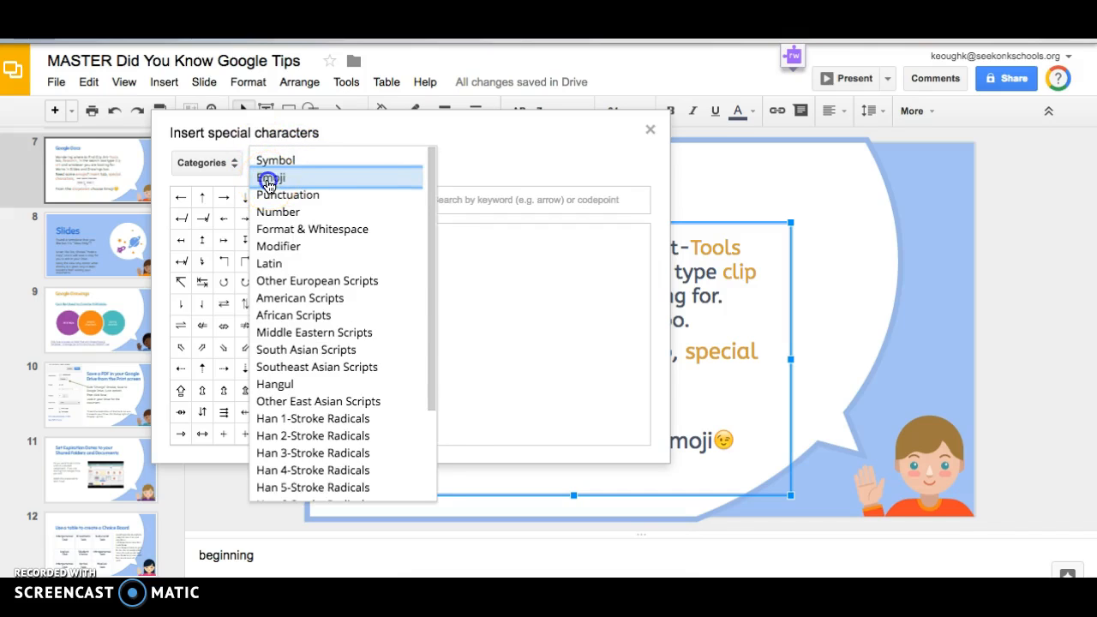
click(273, 177)
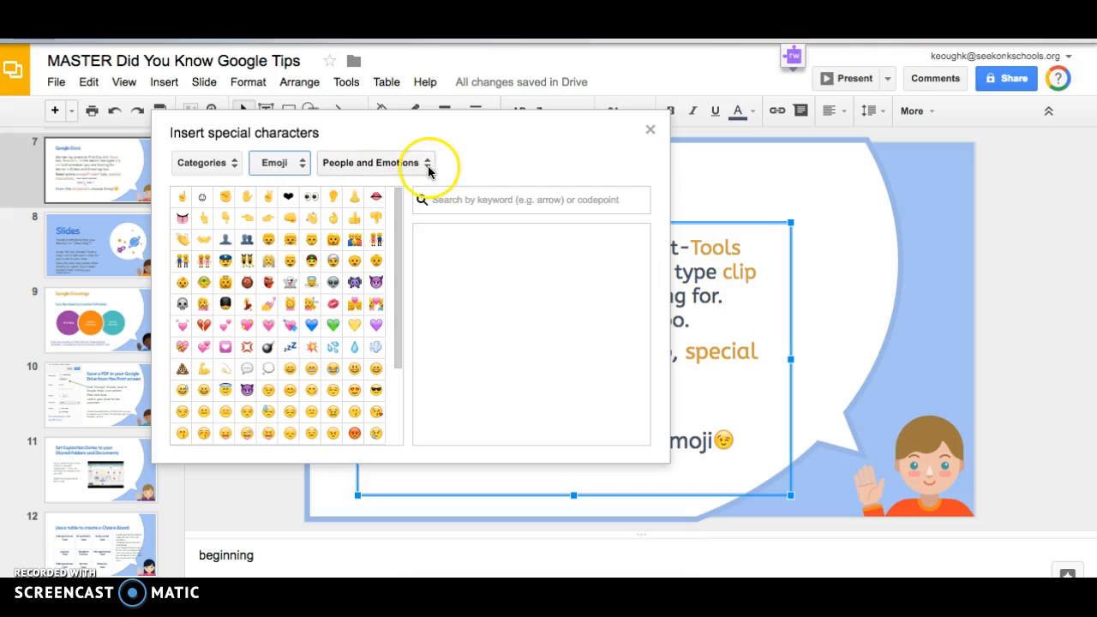
Browse emoji subcategories, settling on Weather, Scenes and Zodiac signs.
click(375, 163)
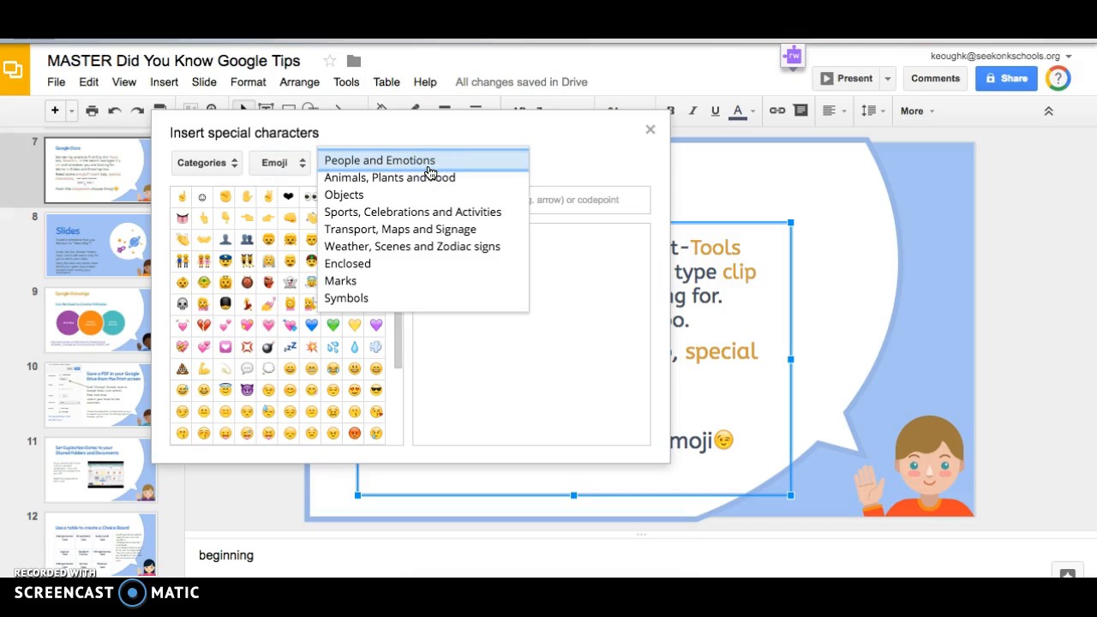
click(389, 177)
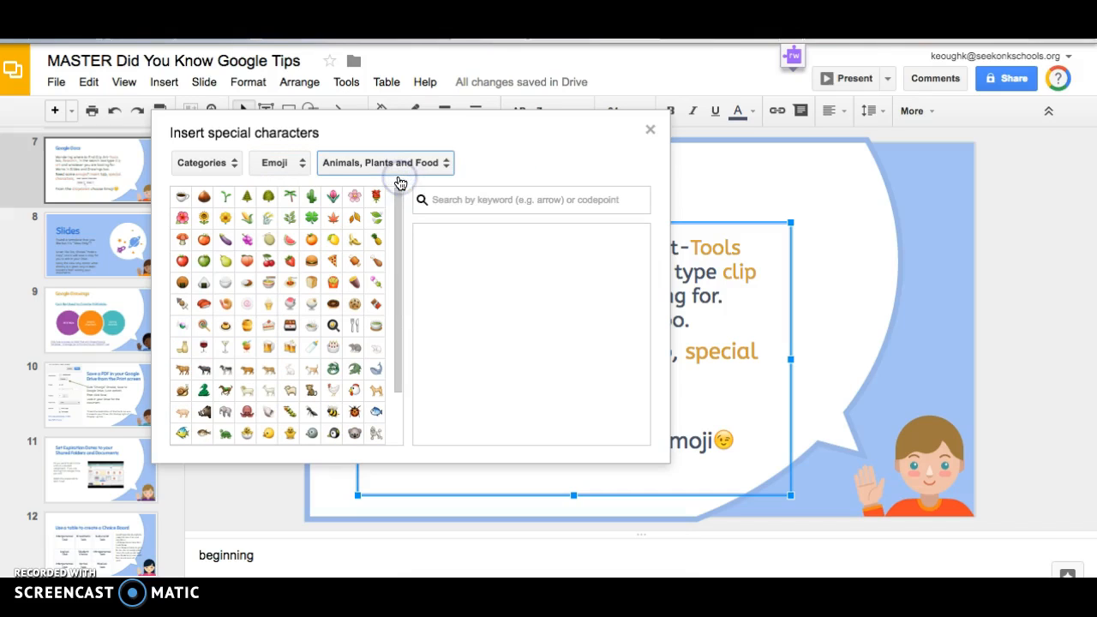
click(385, 163)
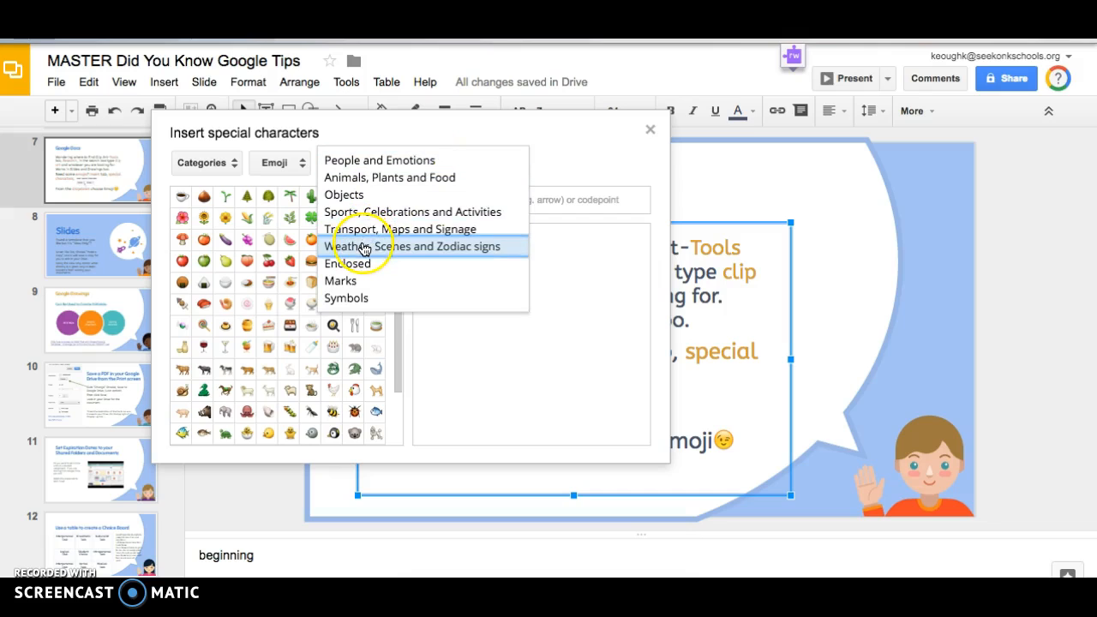
click(413, 246)
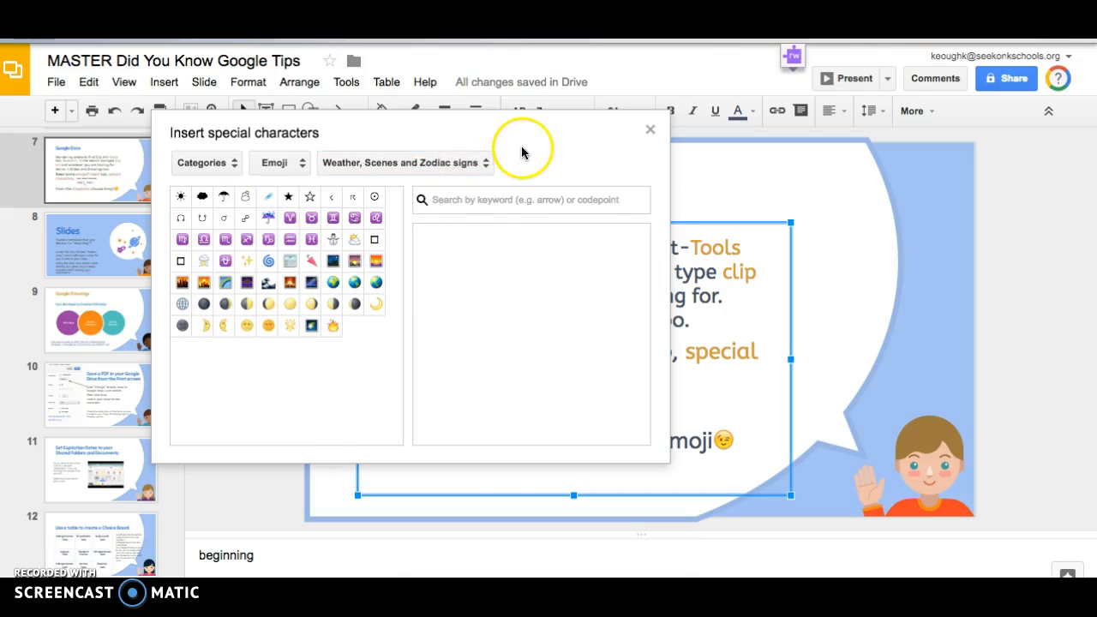
mouse_move(284, 418)
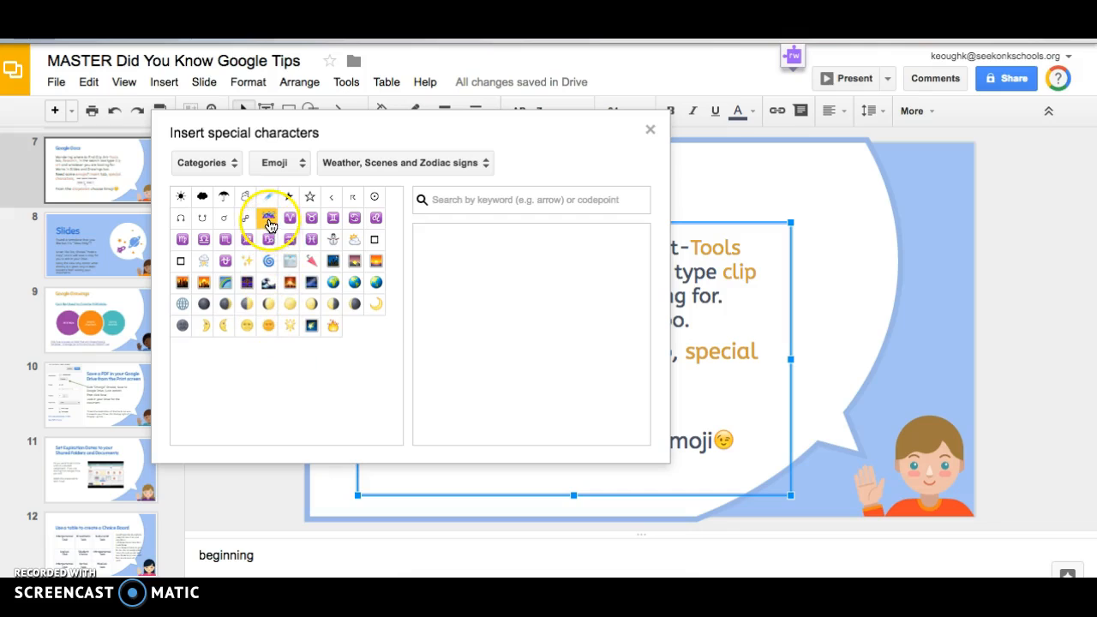
mouse_move(246, 196)
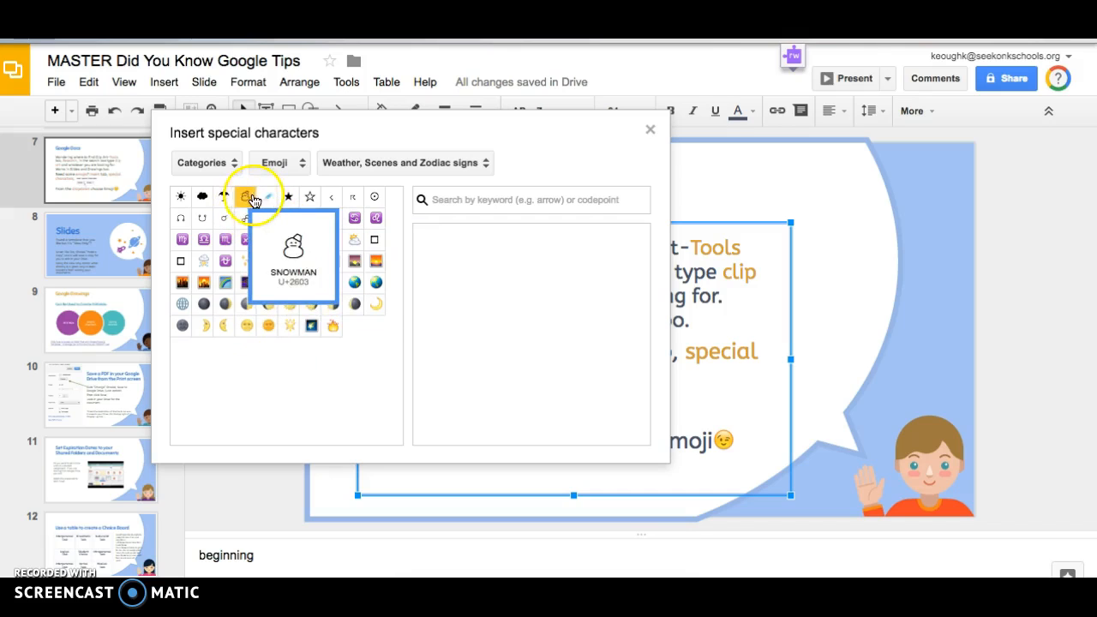
mouse_move(669, 191)
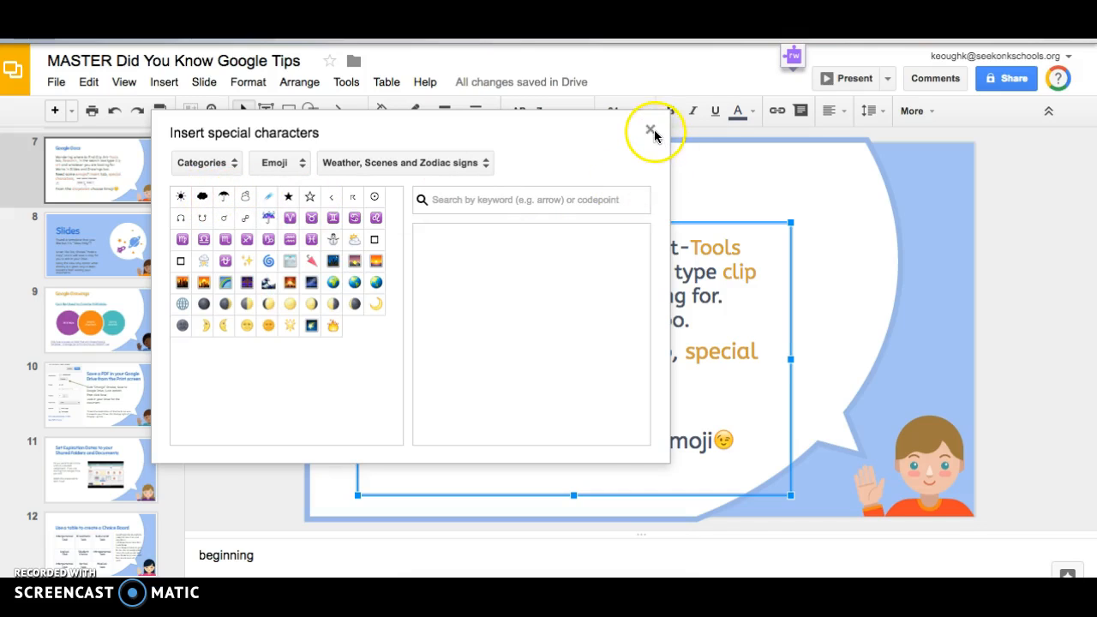
Close the special characters picker after previewing the snowman emoji.
click(651, 130)
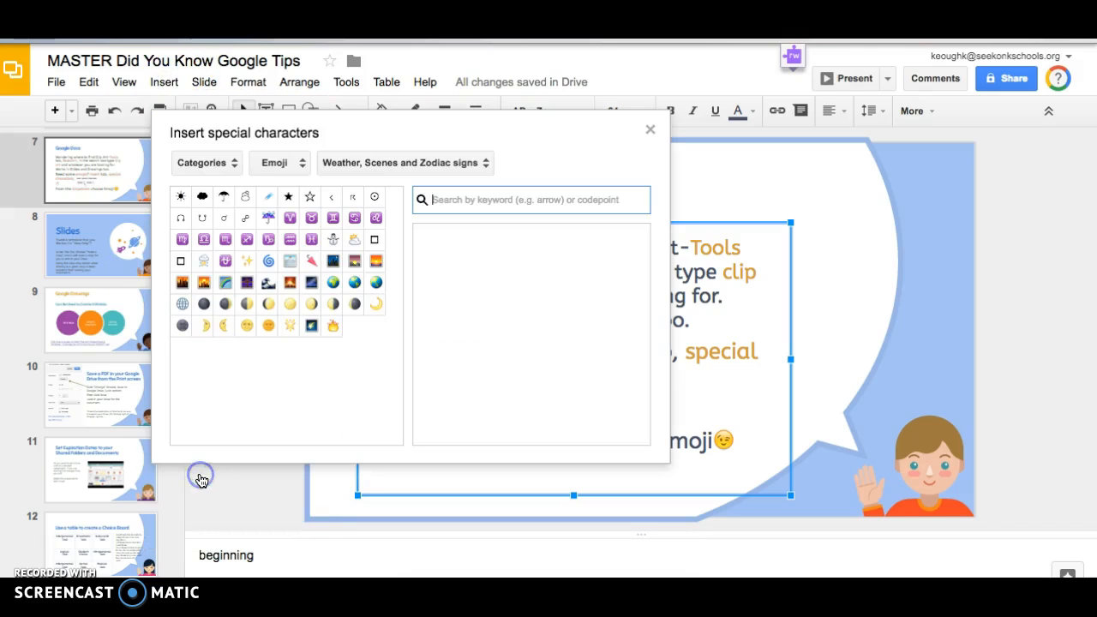
mouse_move(559, 314)
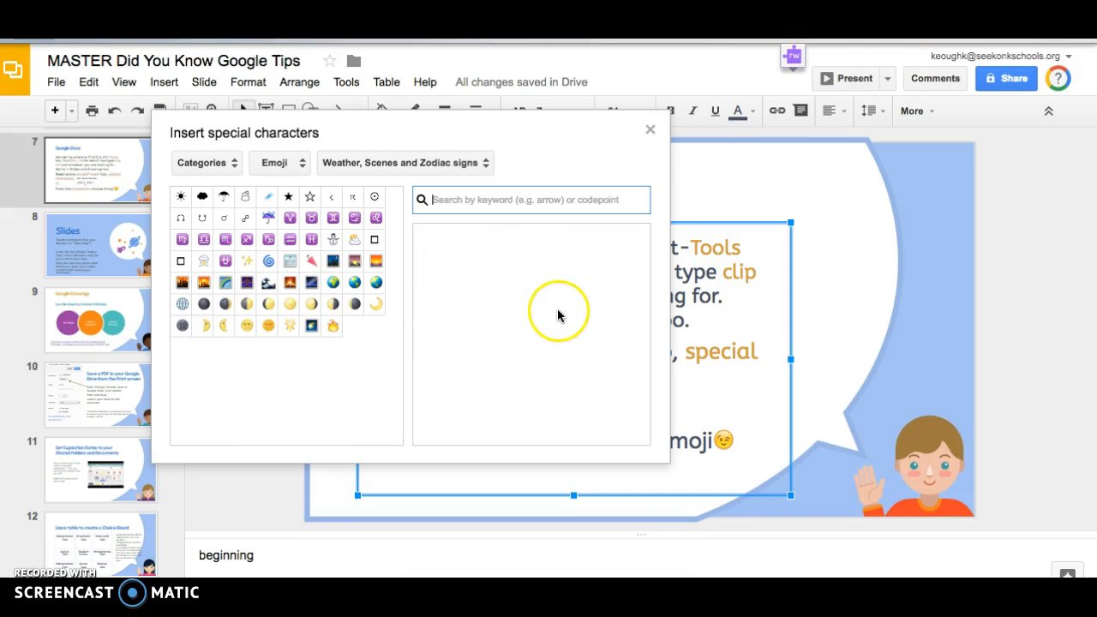
mouse_move(563, 345)
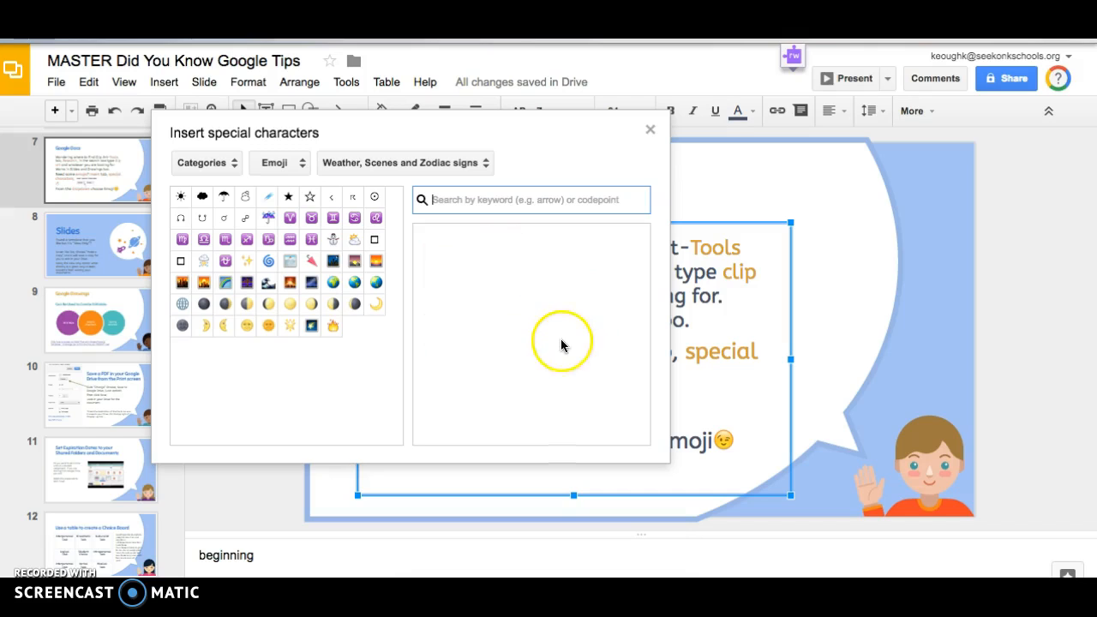
mouse_move(540, 381)
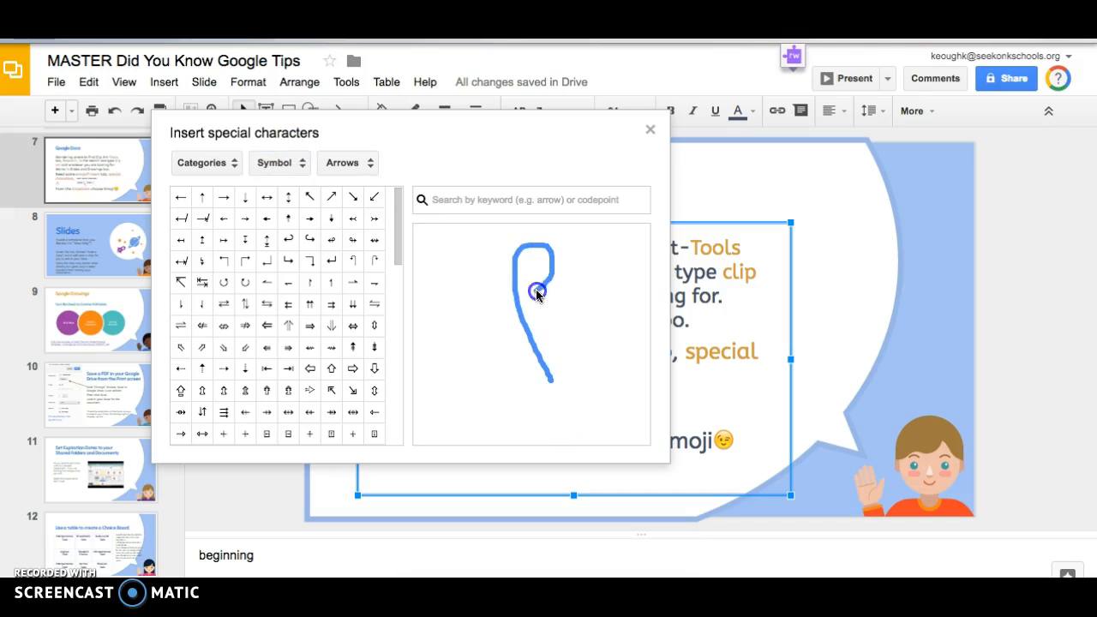
Sketch an ampersand, insert the matching & result, and close the picker.
drag(536, 291, 514, 361)
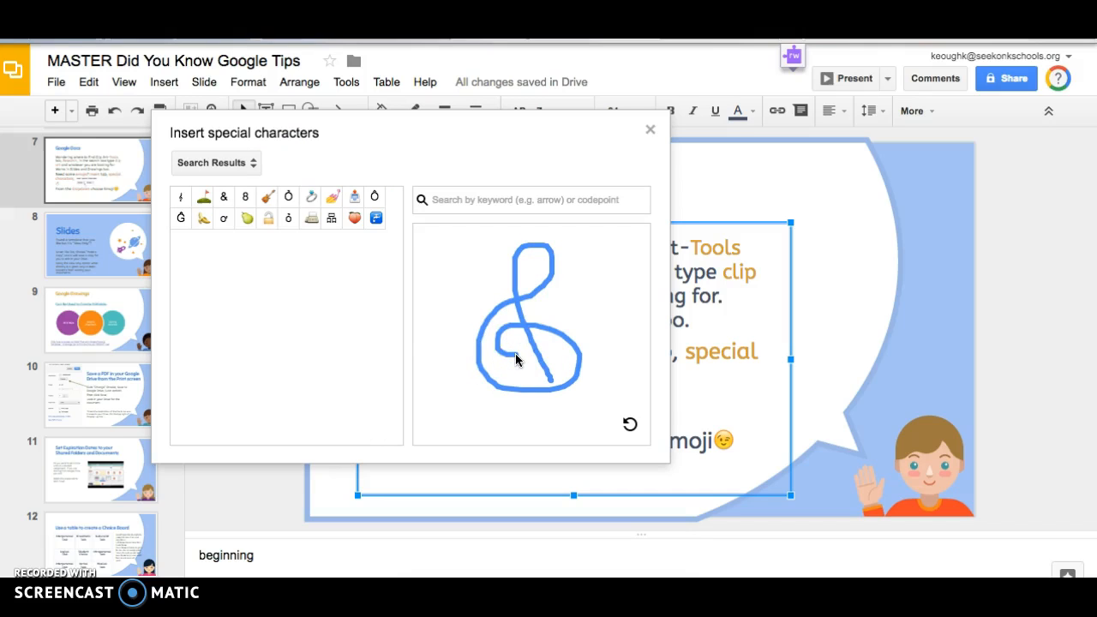
mouse_move(283, 286)
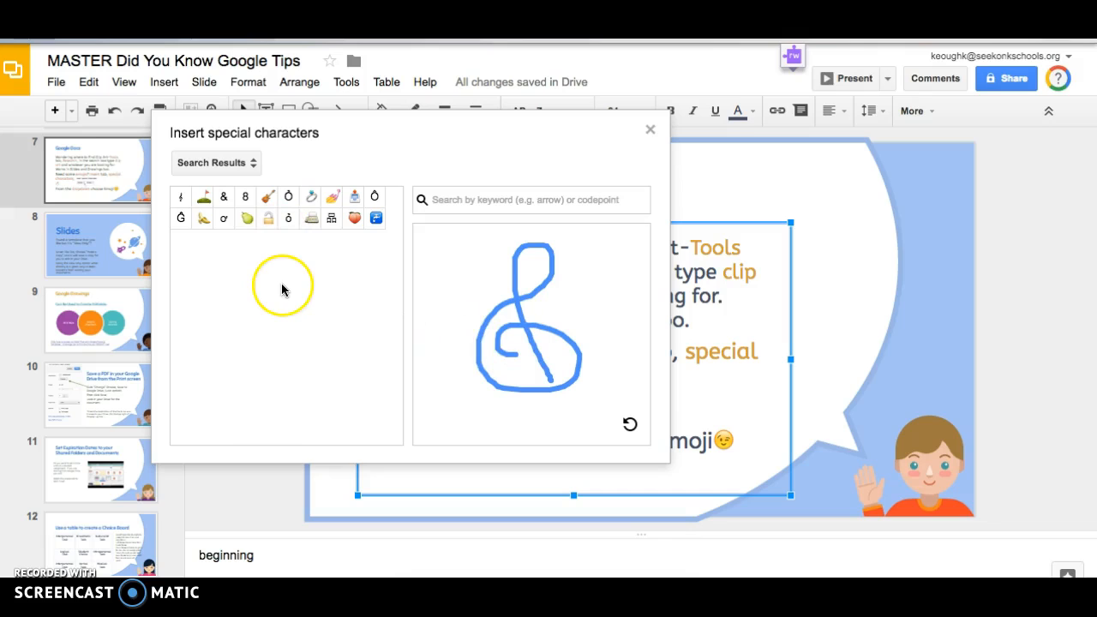
mouse_move(224, 196)
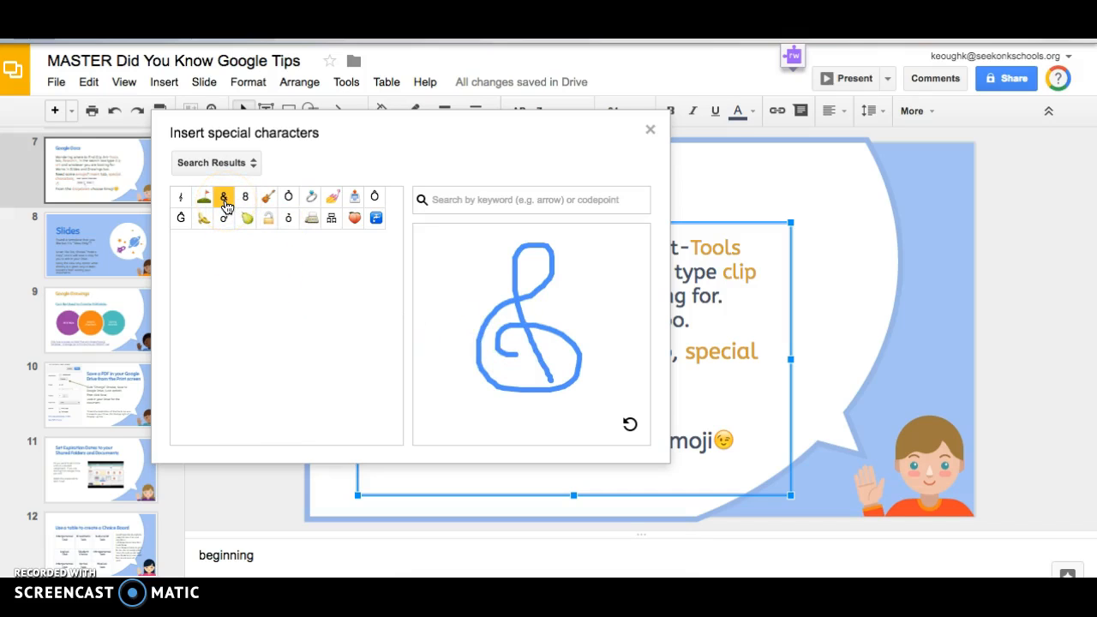
click(630, 424)
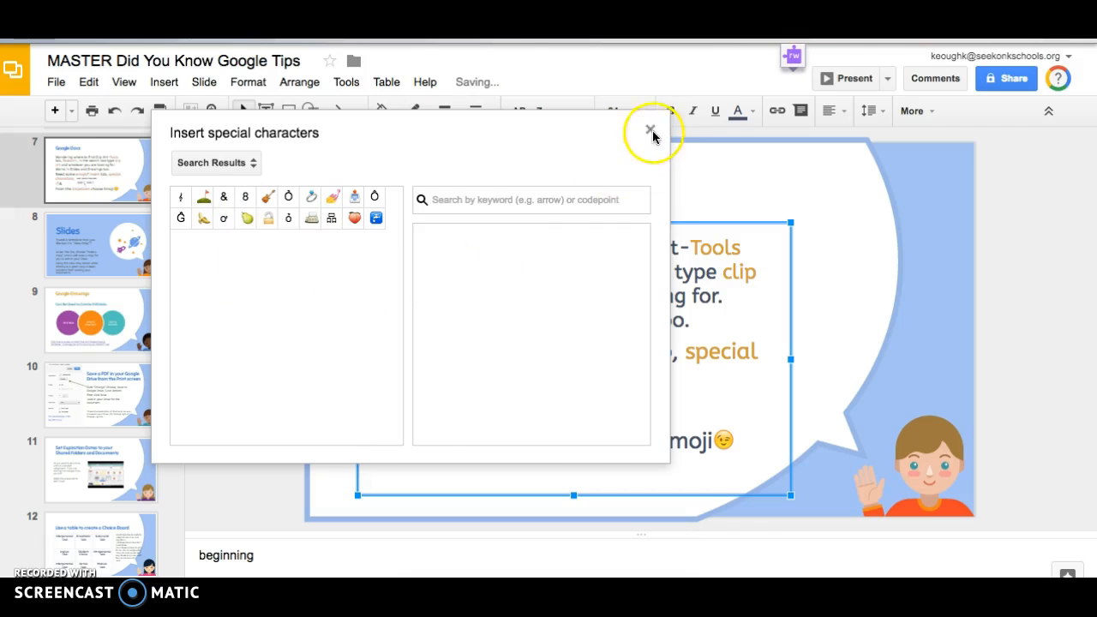
click(650, 131)
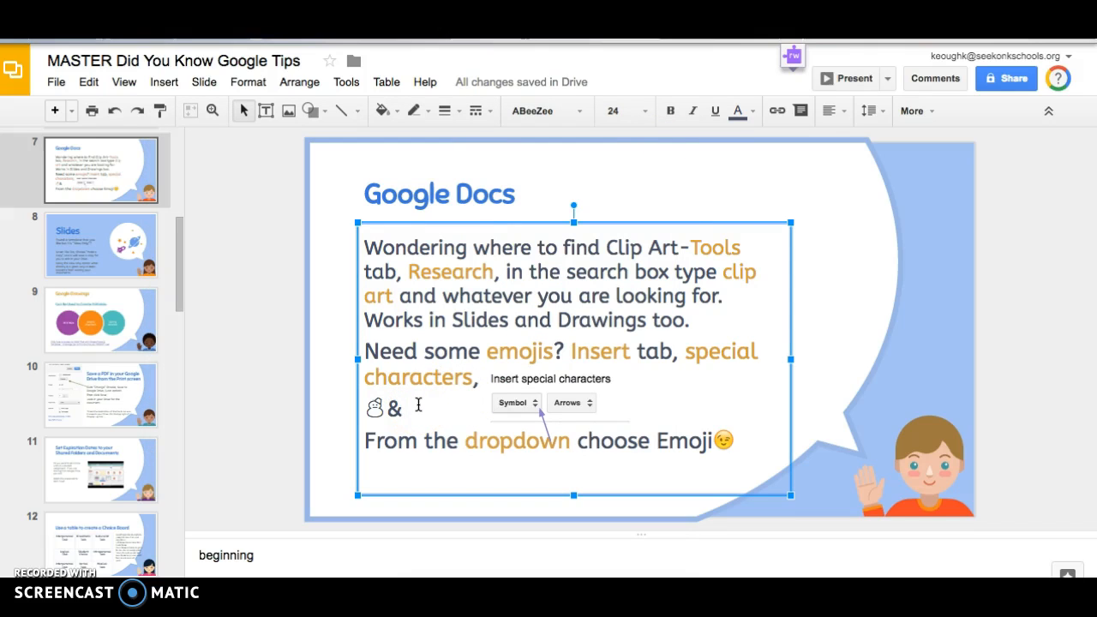